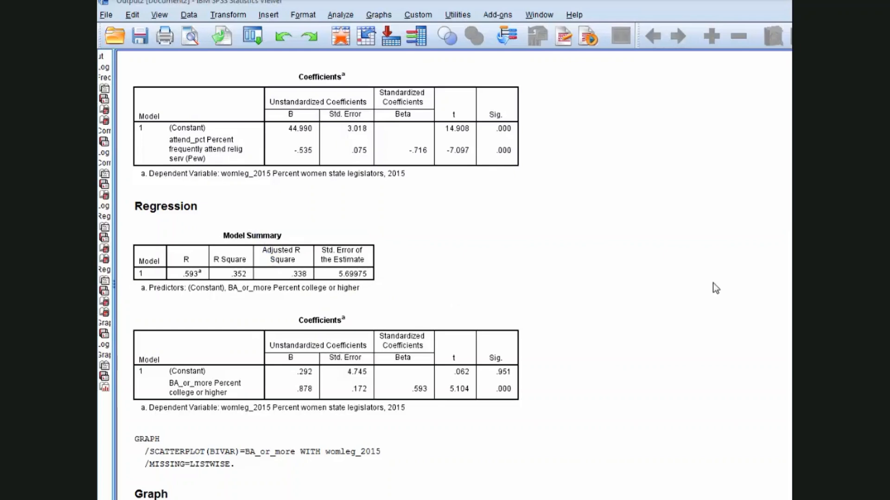
Scroll the Output Viewer down to the women-legislators vs. college-educated scatterplot
scroll("down", 3)
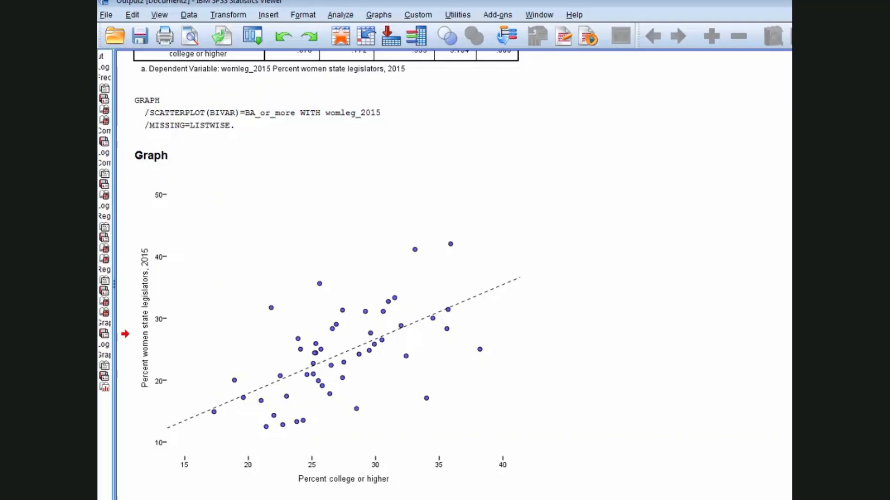
left_click(329, 335)
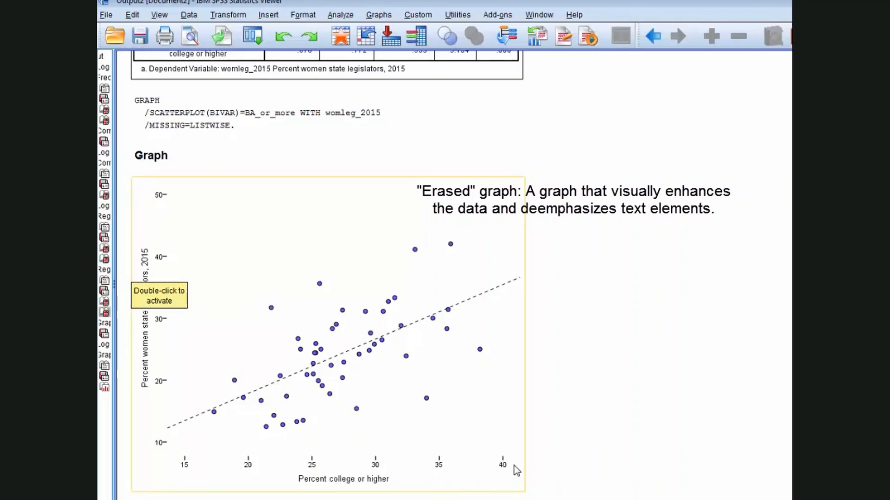
mouse_move(324, 313)
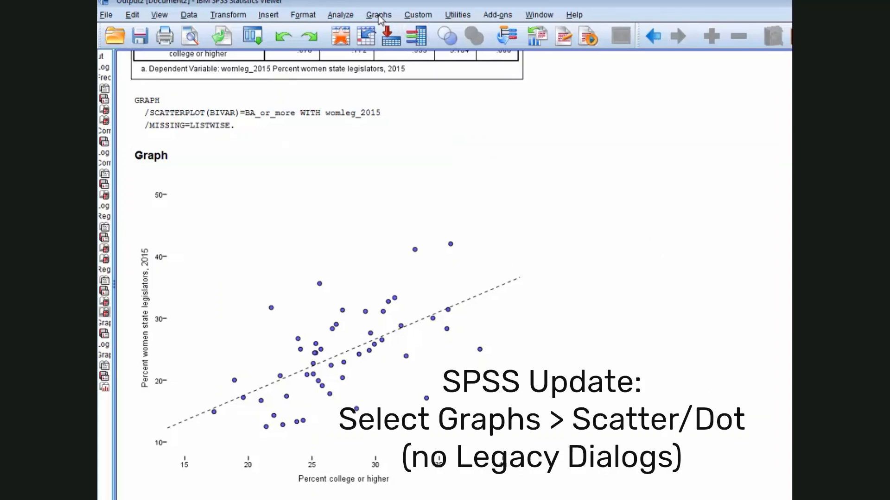
Start a Simple Scatter chart and place BA_or_more on the X Axis
left_click(378, 14)
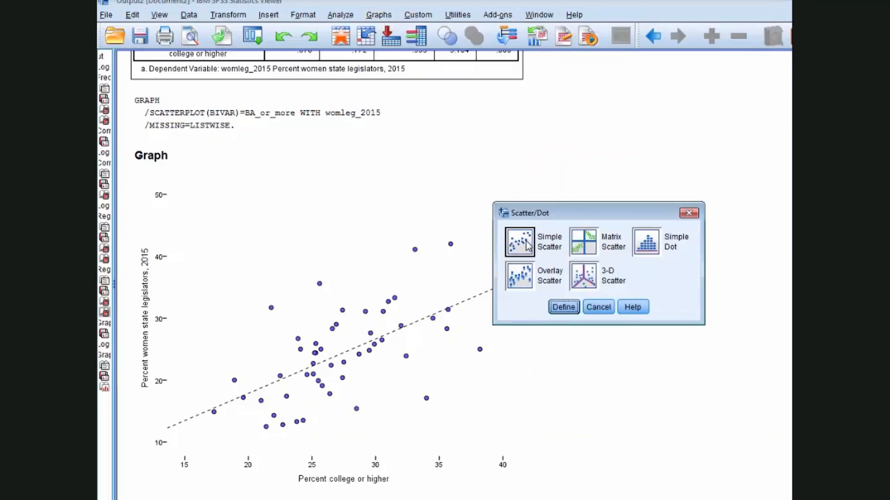
left_click(564, 307)
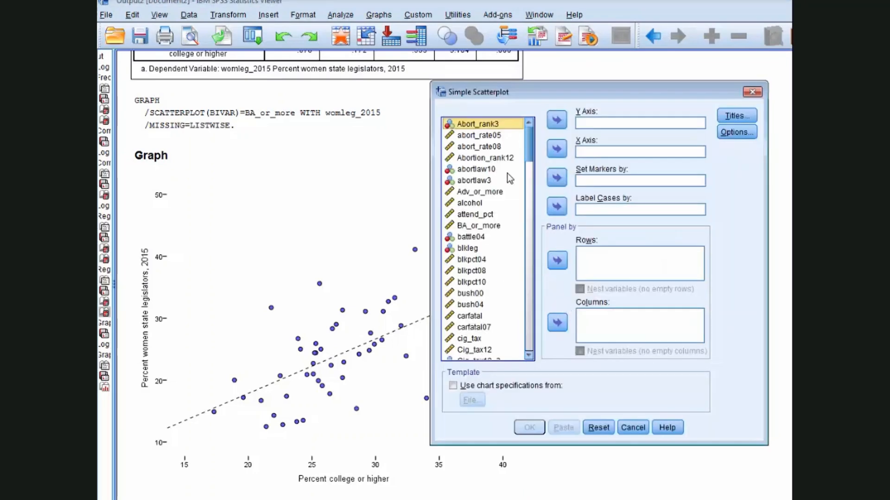
left_click(478, 225)
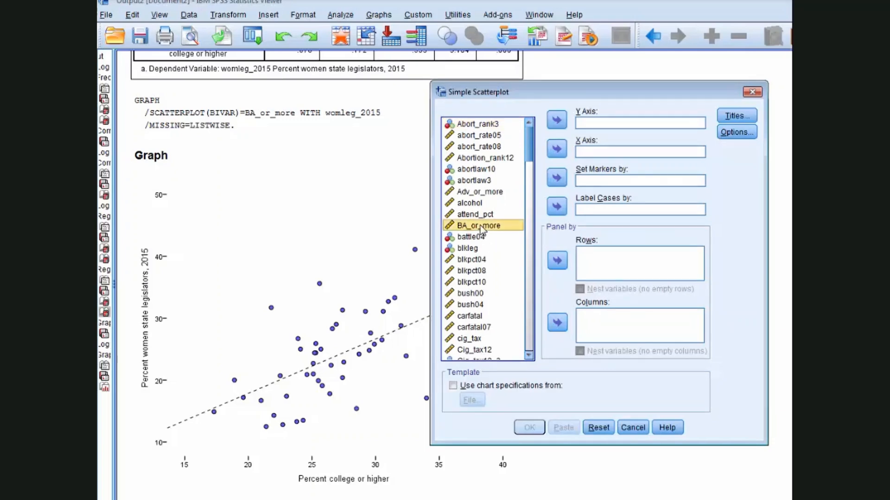
mouse_move(557, 148)
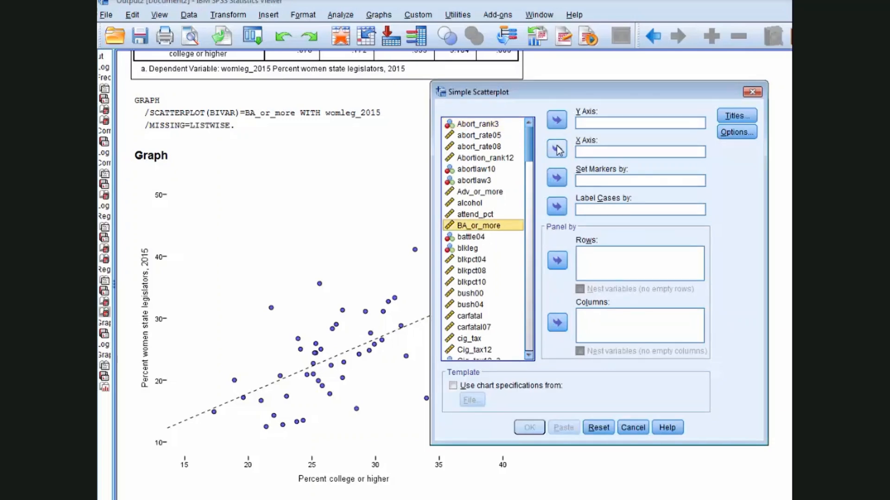
left_click(556, 150)
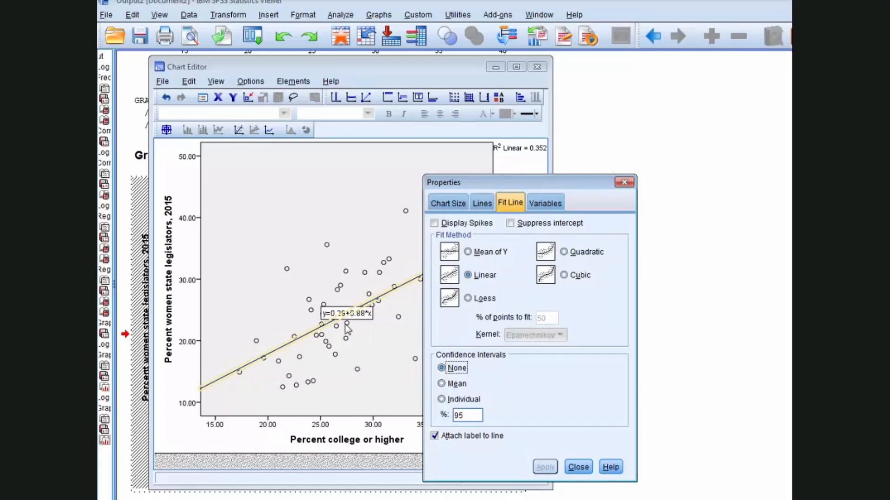
Select the regression fit line for restyling as dashed
left_click(480, 203)
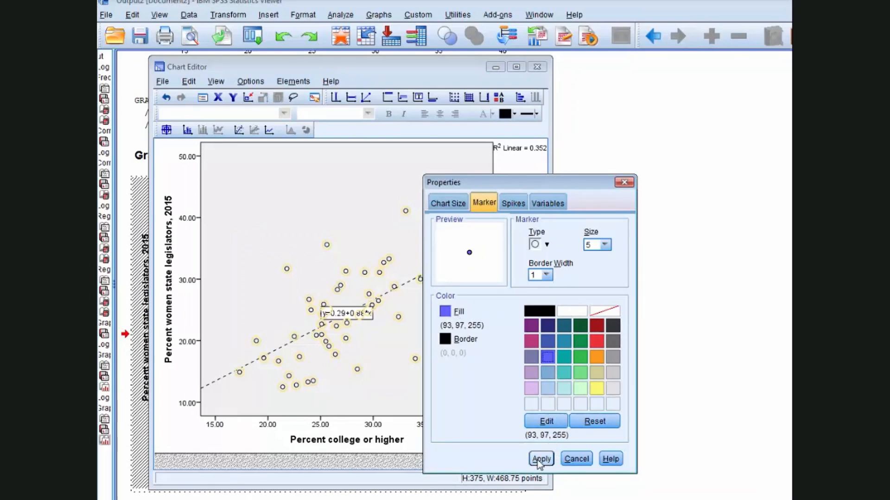
Apply the blue fill swatch to the scatterplot markers
left_click(539, 458)
type("0")
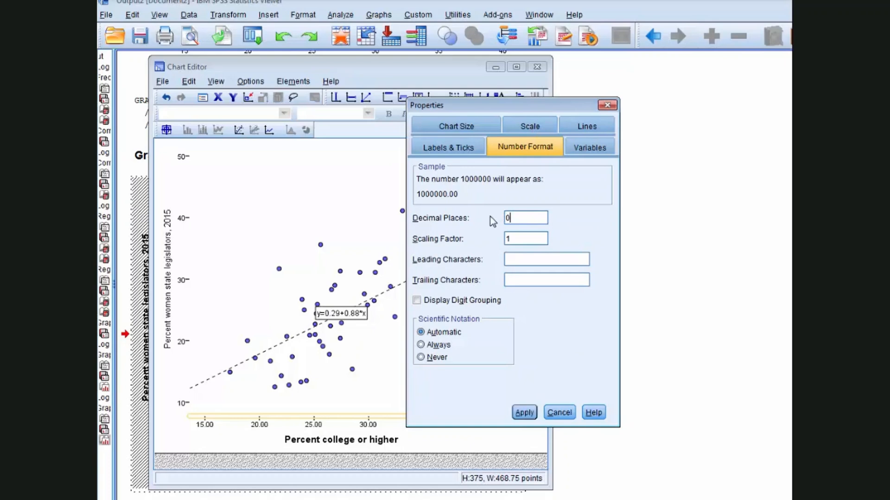
Set the x-axis number format to 0 decimal places
left_click(341, 440)
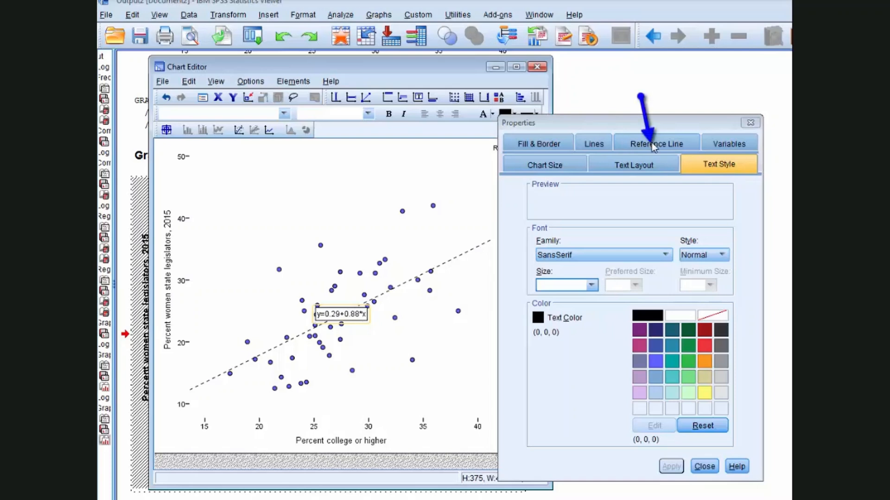
Open the equation label's properties showing y=0.29+0.88*x
left_click(656, 144)
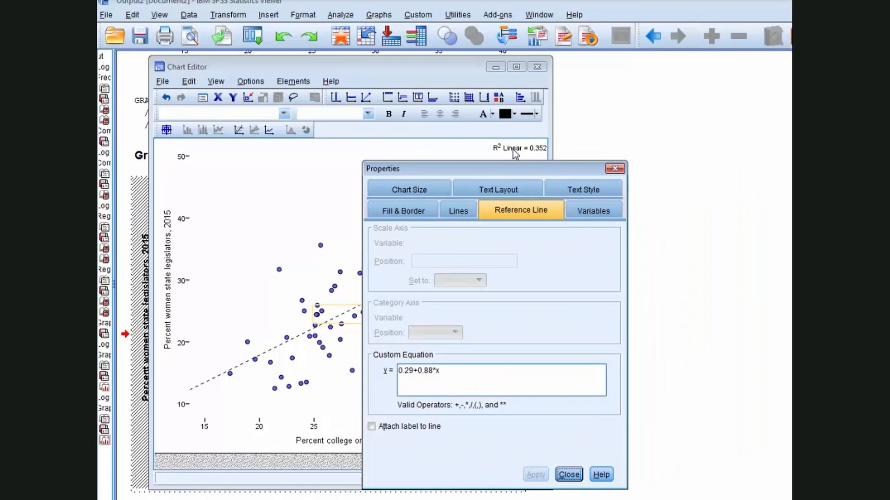
Select the R² Linear label for deletion
left_click(568, 475)
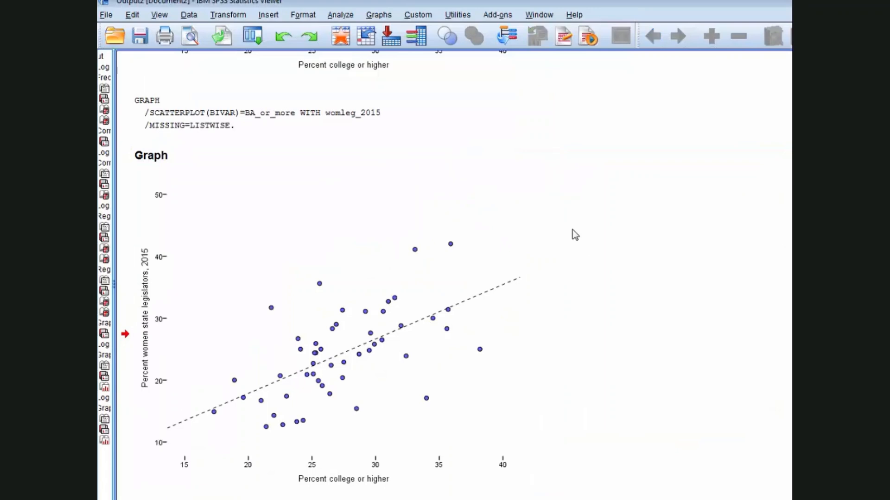